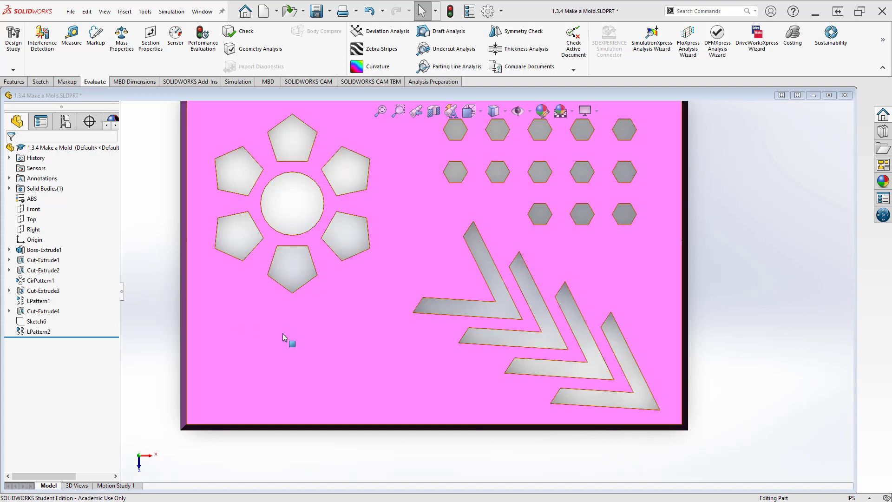
{"action": "mouse_move", "coordinate": [289, 343]}
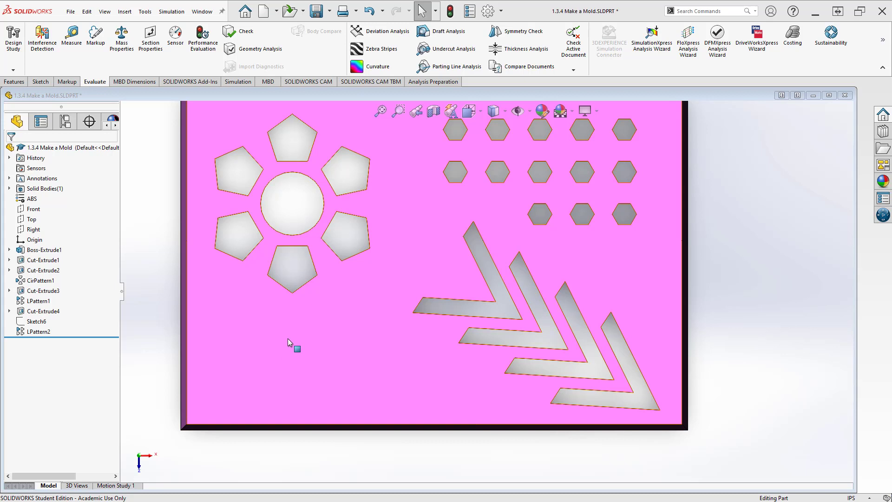
{"action": "mouse_move", "coordinate": [289, 329]}
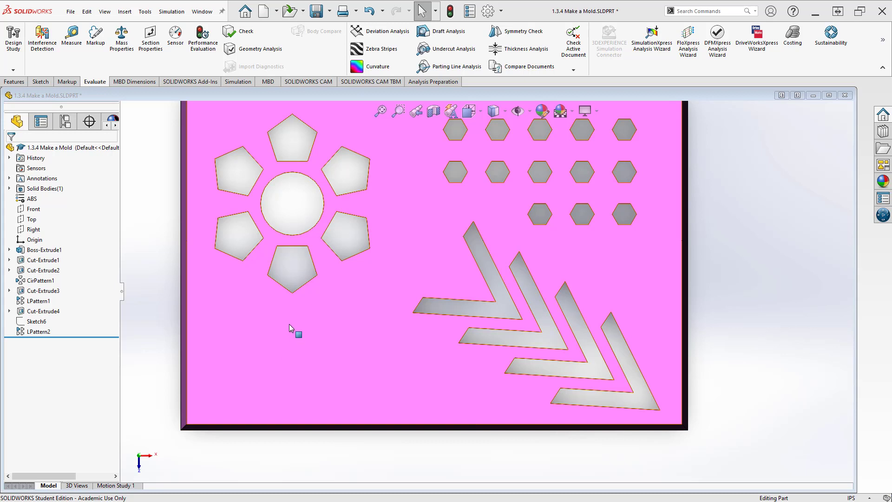
- Show the Sketch commands in the CommandManager with the mold plate displayed
{"action": "left_click", "coordinate": [40, 82]}
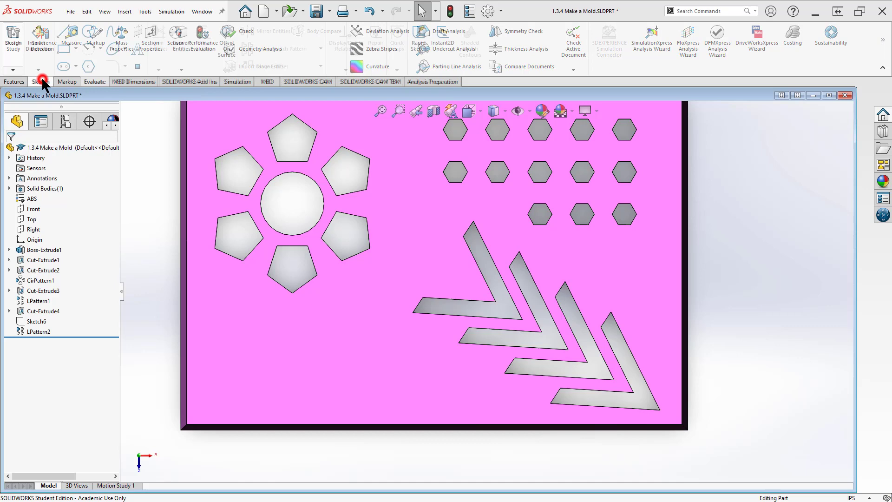
- Sketch on the plate's front face a 5-sided construction polygon in the lower-left area
{"action": "left_click", "coordinate": [40, 81]}
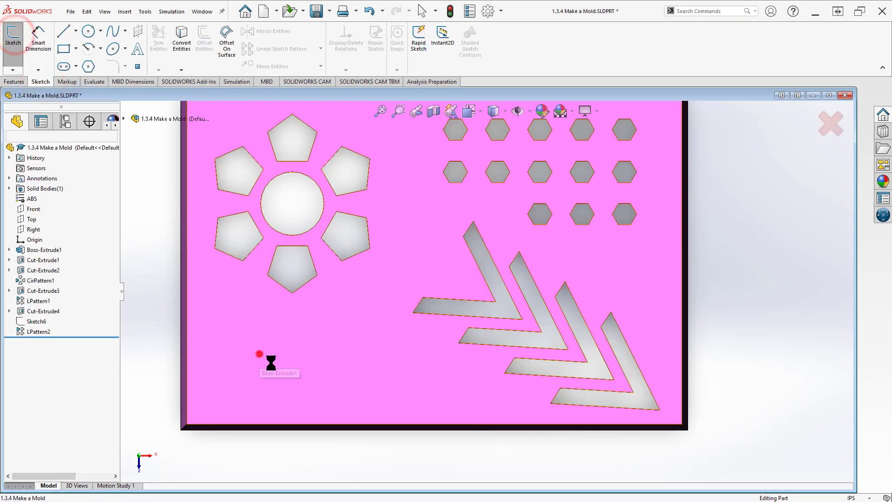
{"action": "left_click", "coordinate": [13, 38]}
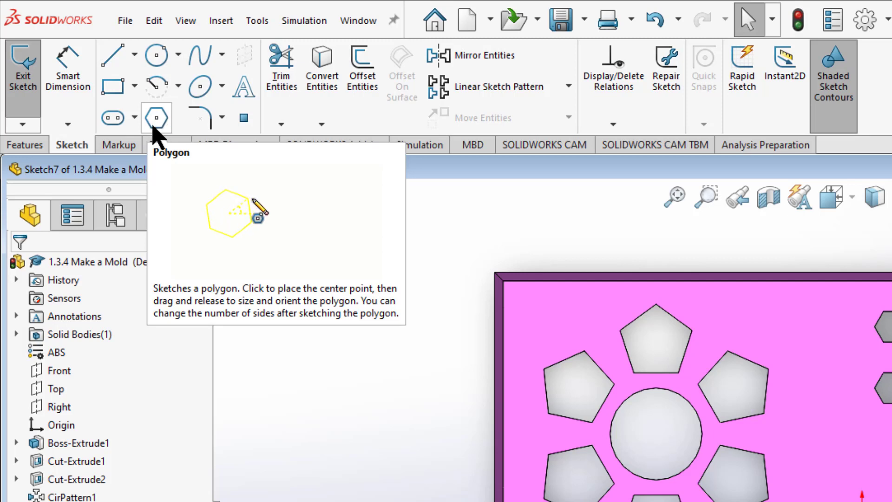
{"action": "left_click", "coordinate": [155, 118]}
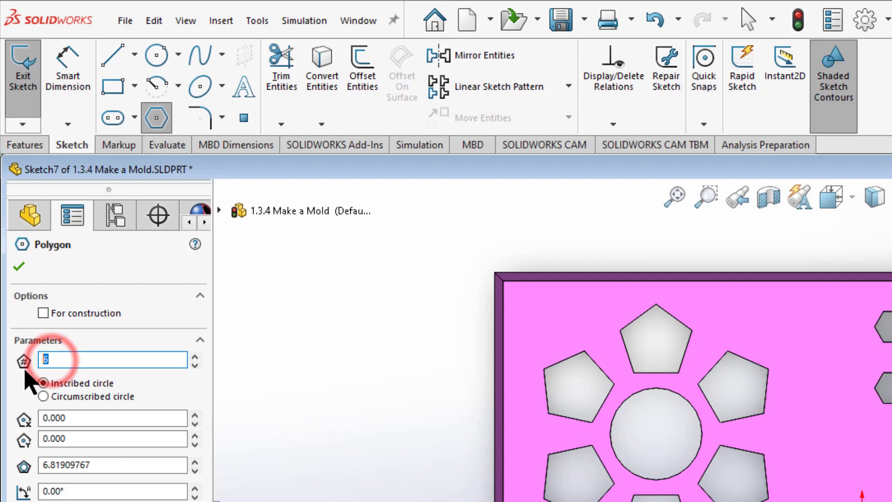
{"action": "type", "text": "5"}
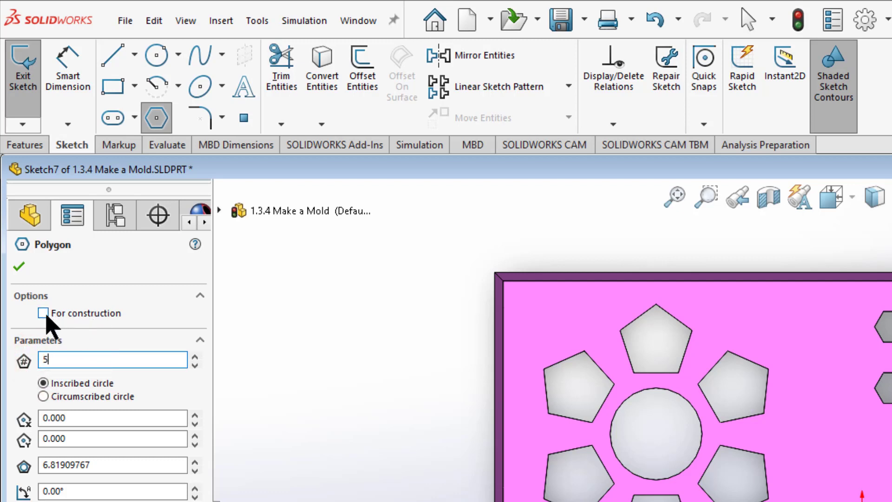
{"action": "left_click", "coordinate": [42, 313]}
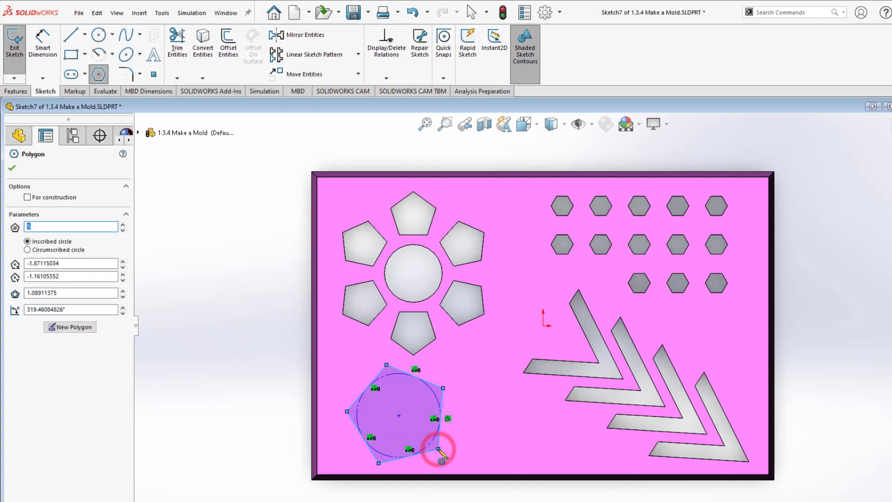
{"action": "right_click", "coordinate": [442, 455]}
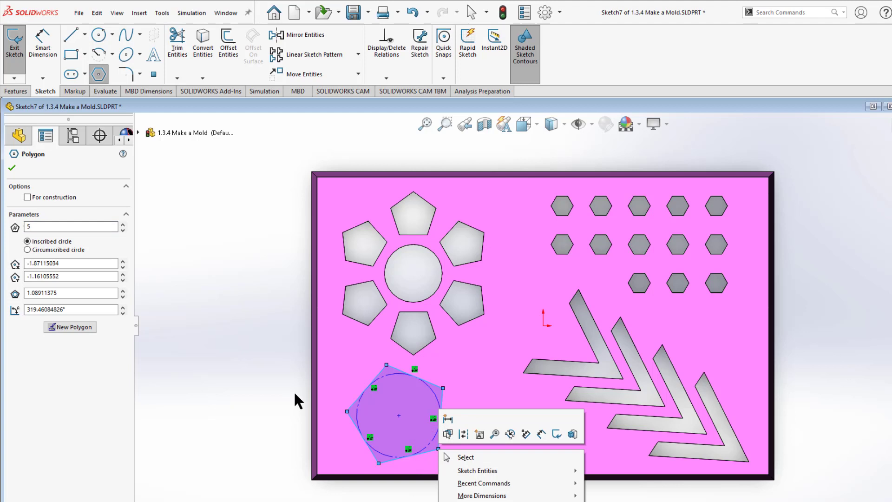
{"action": "left_click", "coordinate": [27, 197]}
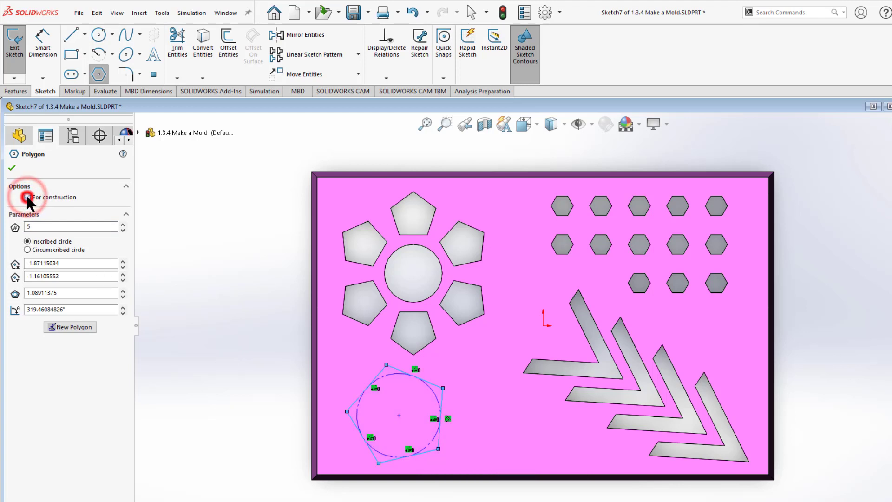
- Rotate the construction pentagon and constrain its top edge horizontal
{"action": "left_click", "coordinate": [27, 197]}
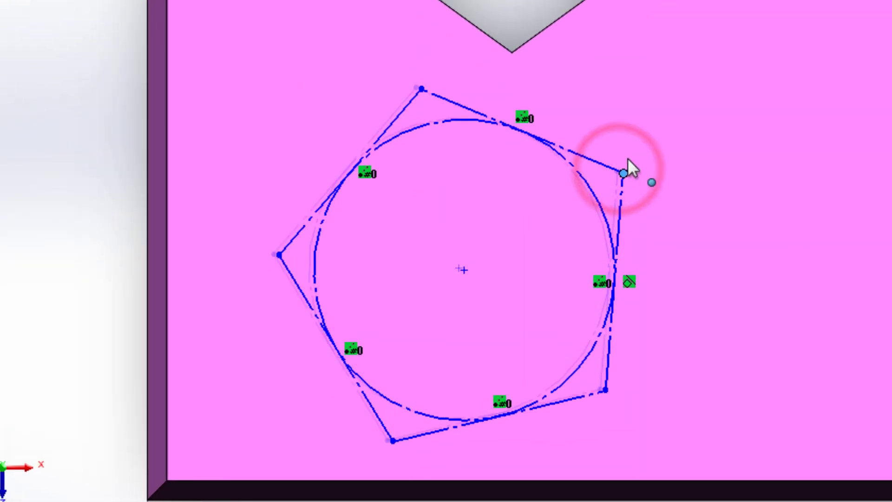
{"action": "left_click_drag", "start_coordinate": [623, 172], "coordinate": [435, 74]}
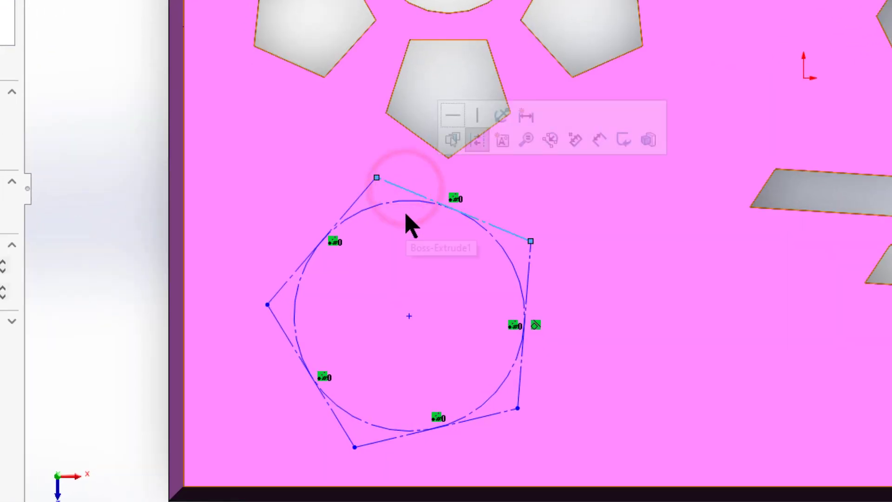
{"action": "mouse_move", "coordinate": [452, 116]}
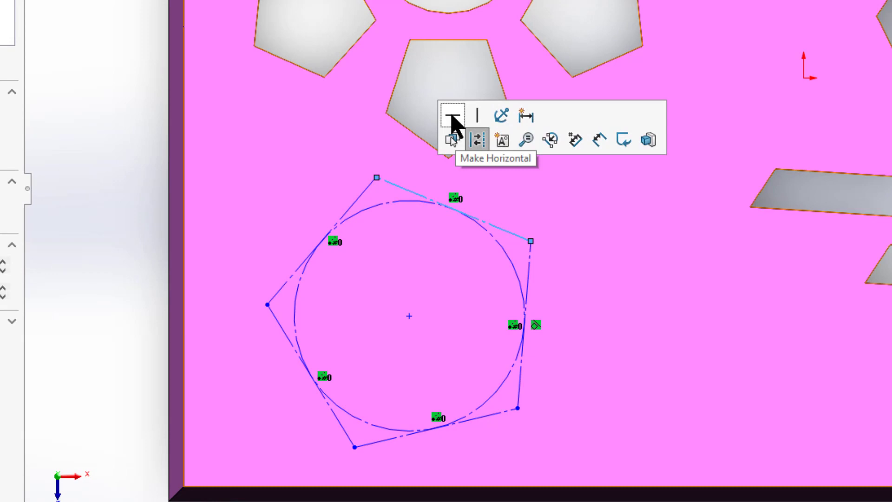
{"action": "left_click", "coordinate": [453, 115]}
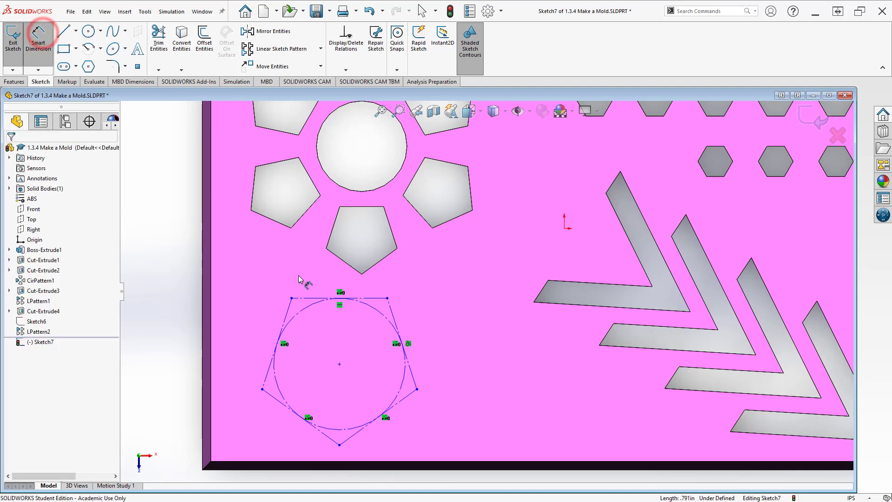
- Dimension the pentagon: 1.250 circle diameter, centre 1.250 from left and 1.000 from bottom
{"action": "left_click", "coordinate": [369, 306]}
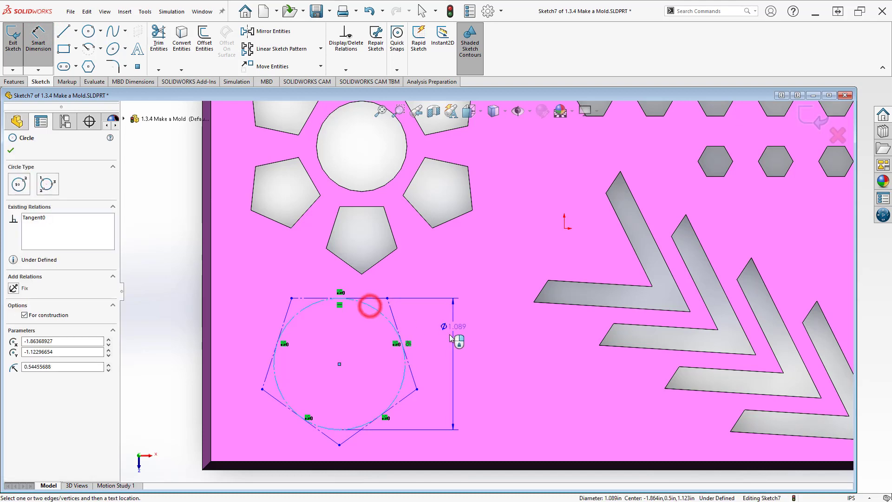
{"action": "left_click", "coordinate": [370, 305]}
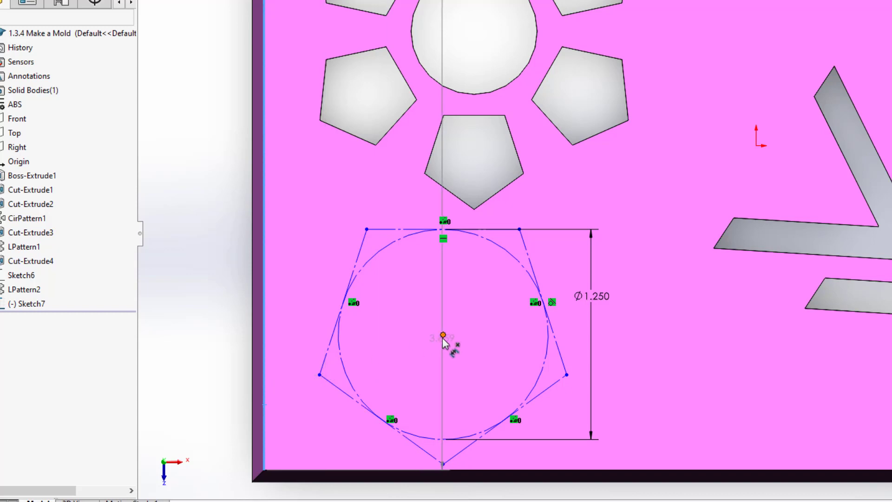
{"action": "left_click", "coordinate": [443, 335]}
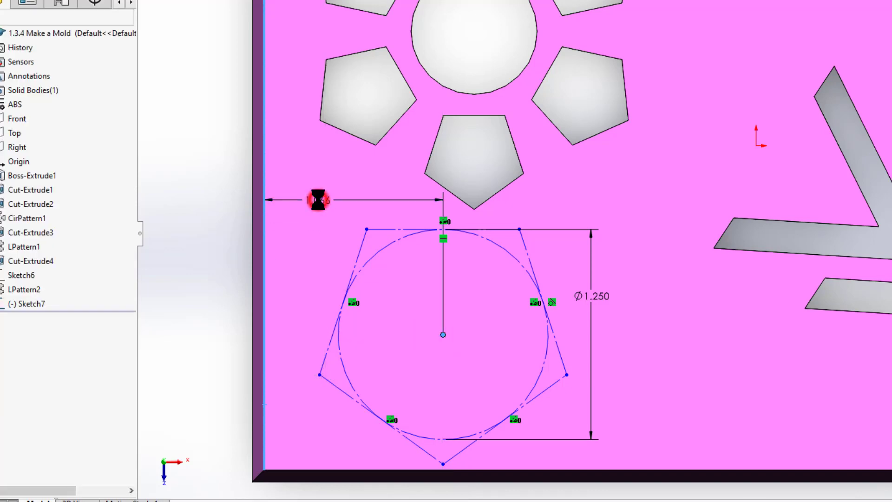
{"action": "double_click", "coordinate": [319, 200]}
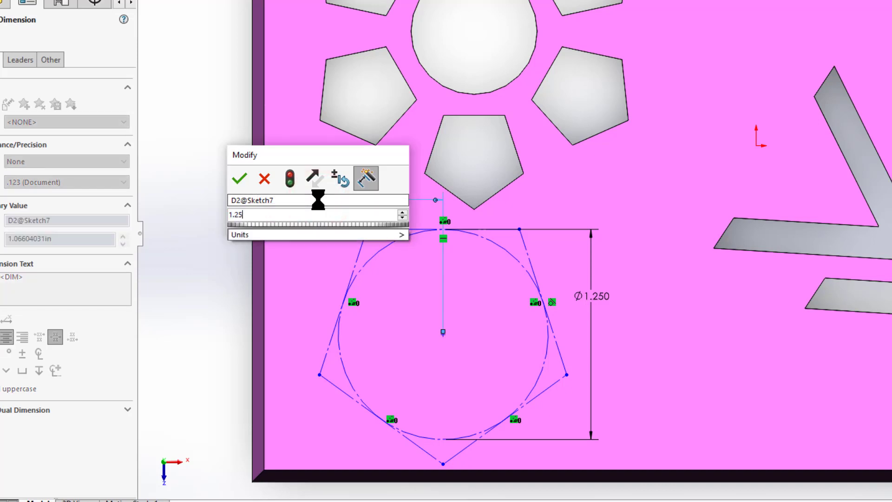
{"action": "left_click", "coordinate": [239, 178]}
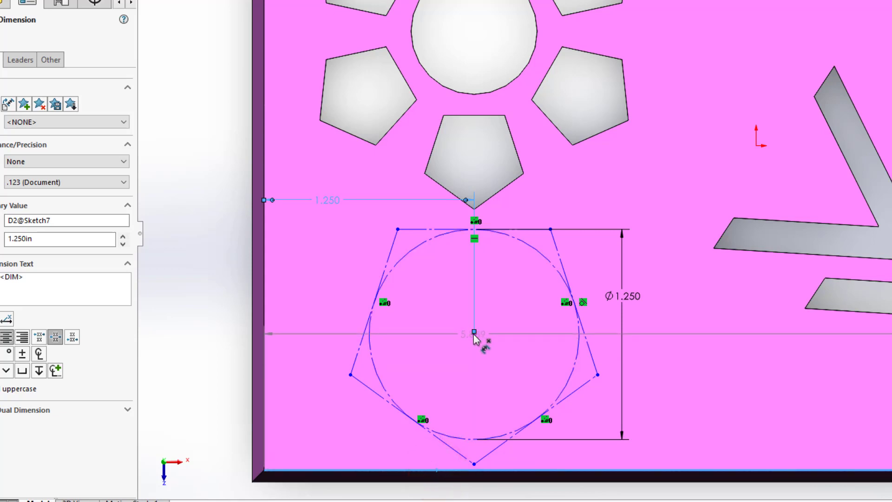
{"action": "left_click", "coordinate": [473, 335]}
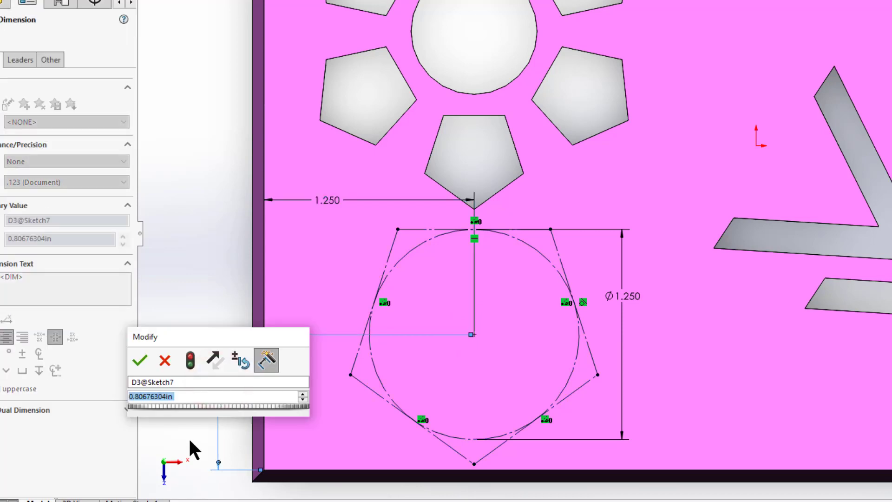
{"action": "type", "text": "1"}
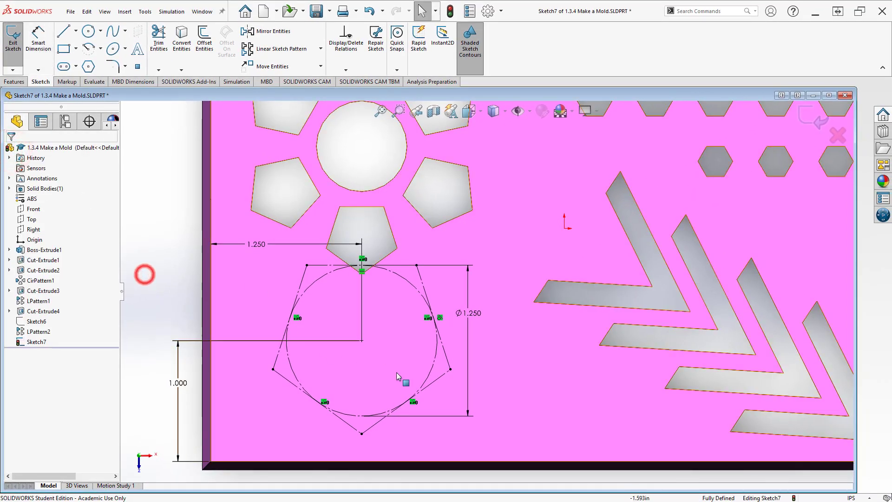
{"action": "mouse_move", "coordinate": [483, 389]}
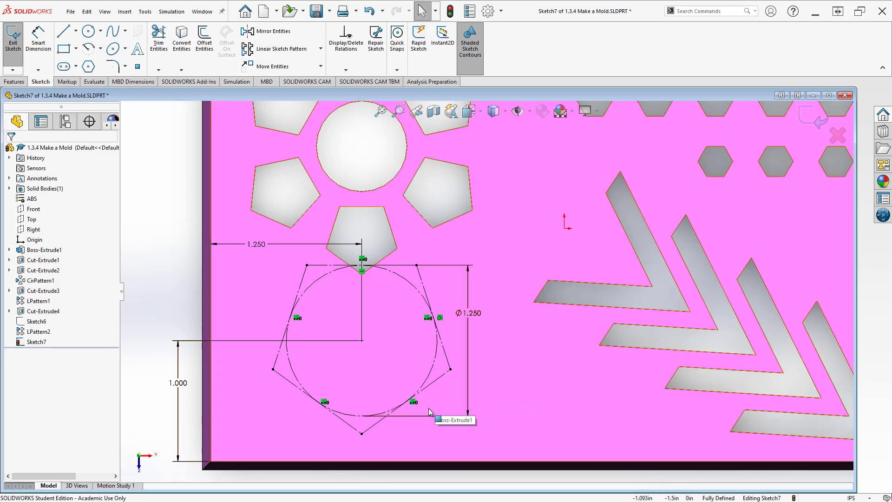
- Draw a construction circle at the pentagon centre and dimension it to 0.750 diameter
{"action": "left_click", "coordinate": [89, 31]}
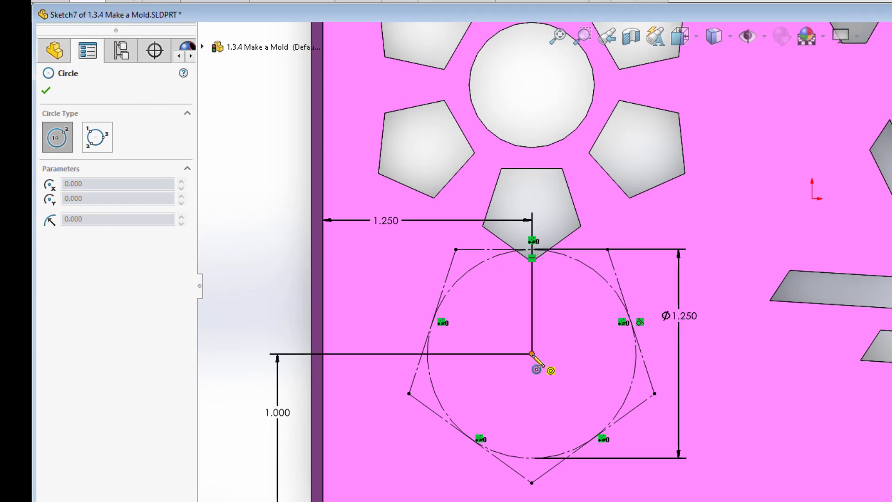
{"action": "left_click_drag", "start_coordinate": [532, 353], "coordinate": [578, 405]}
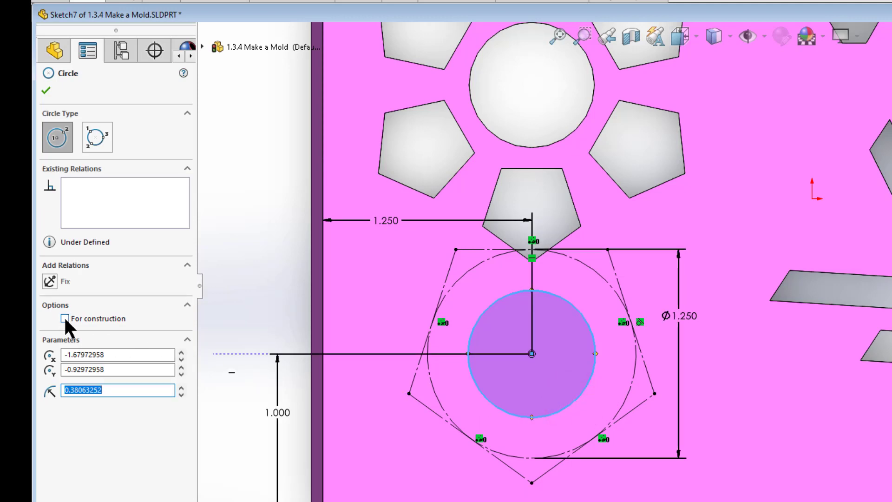
{"action": "left_click", "coordinate": [65, 318]}
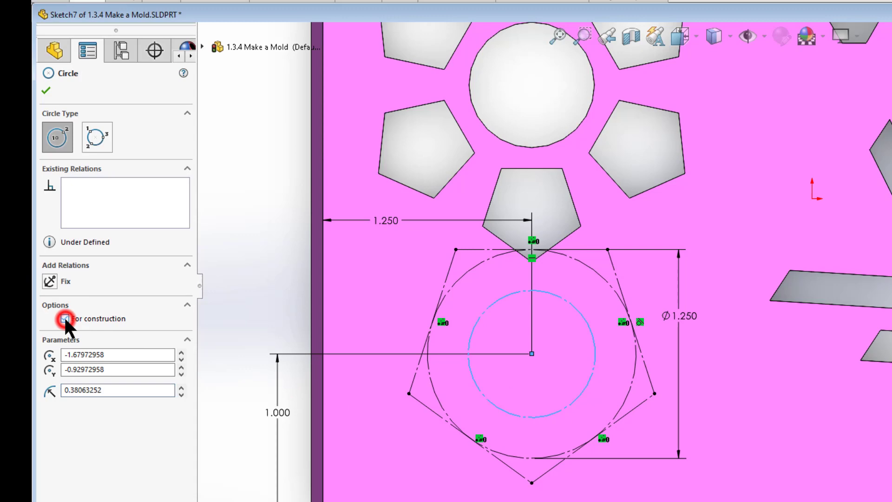
{"action": "left_click", "coordinate": [65, 318]}
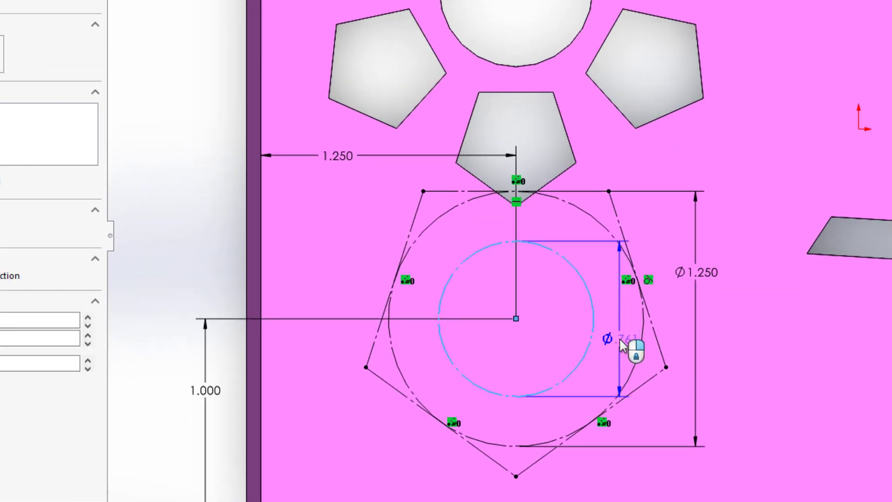
{"action": "left_click", "coordinate": [608, 339]}
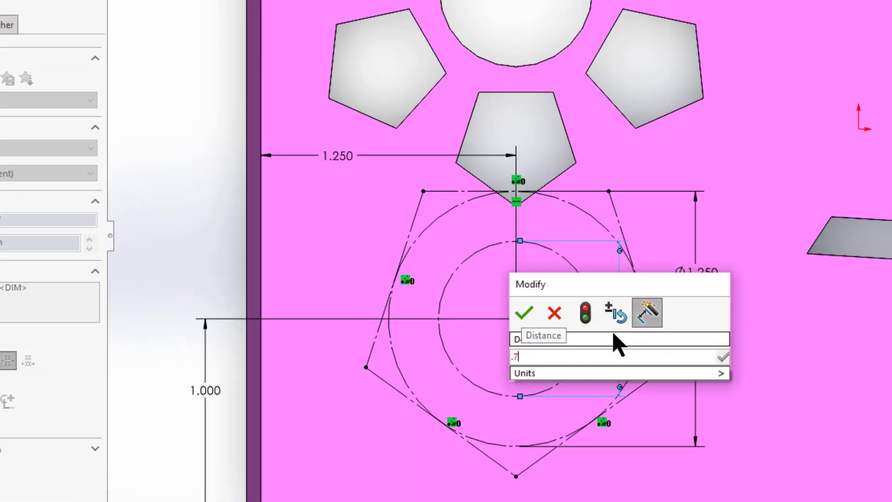
{"action": "left_click", "coordinate": [525, 312]}
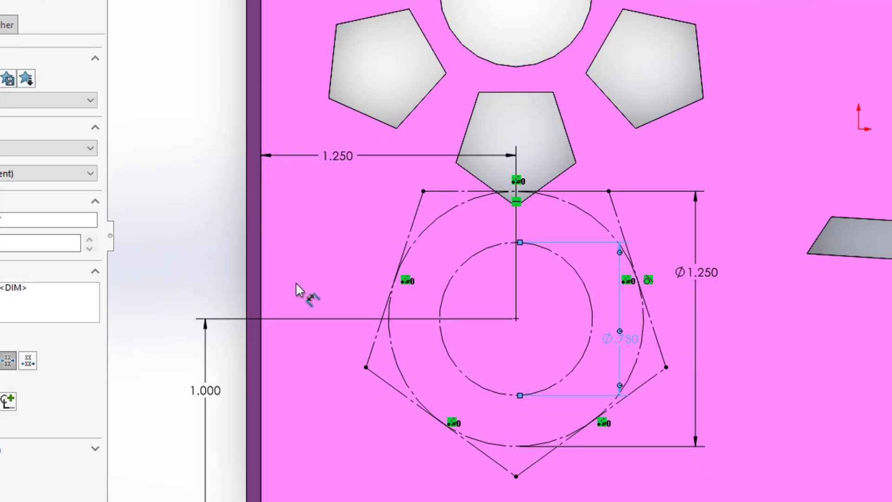
{"action": "mouse_move", "coordinate": [338, 399]}
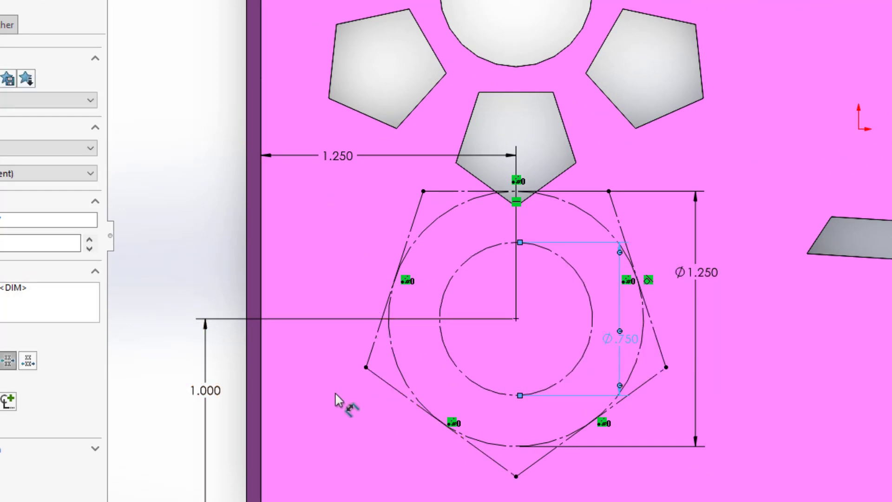
{"action": "mouse_move", "coordinate": [367, 369]}
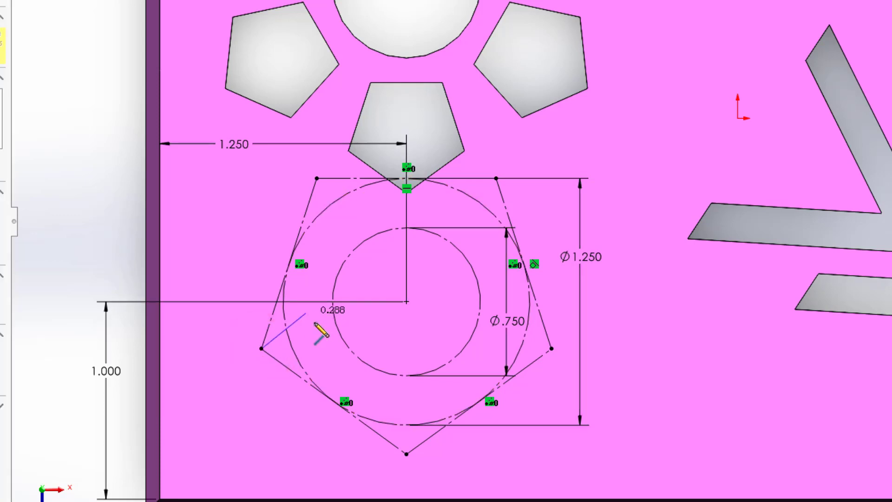
- Draw two joined lines from the lower-left pentagon corner inward and out to the upper-left corner
{"action": "left_click_drag", "start_coordinate": [316, 324], "coordinate": [360, 293]}
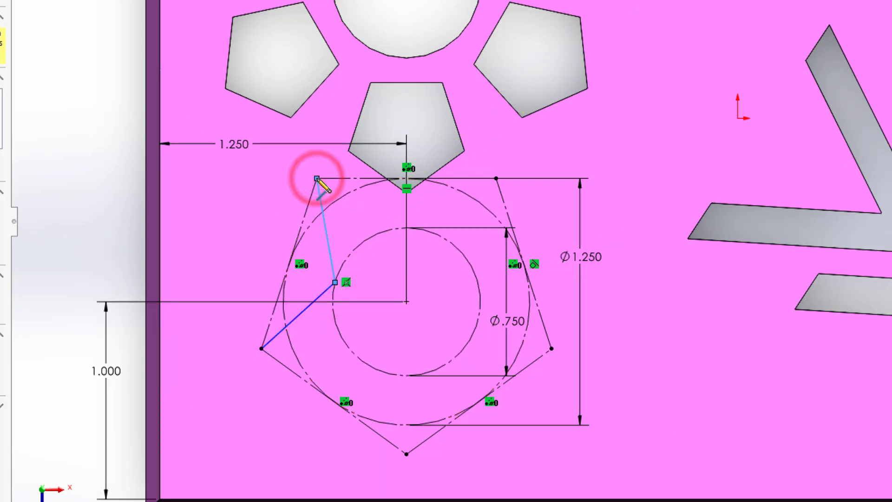
{"action": "right_click", "coordinate": [316, 179]}
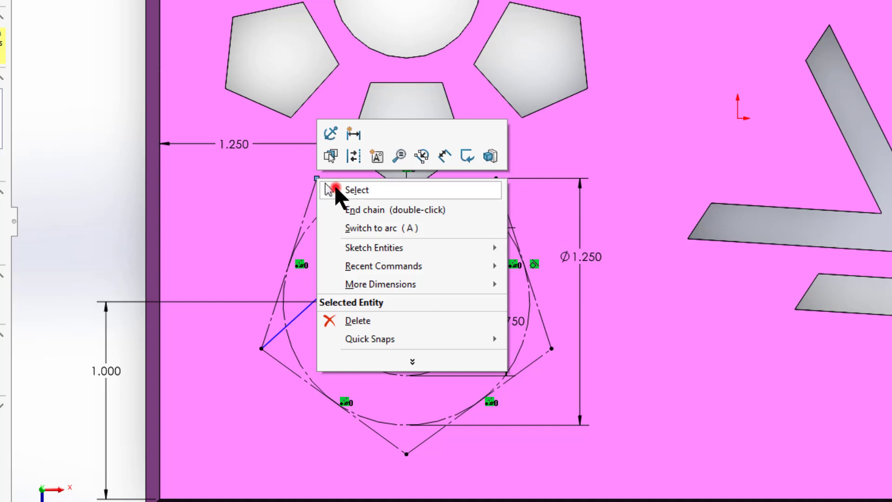
{"action": "left_click", "coordinate": [357, 190]}
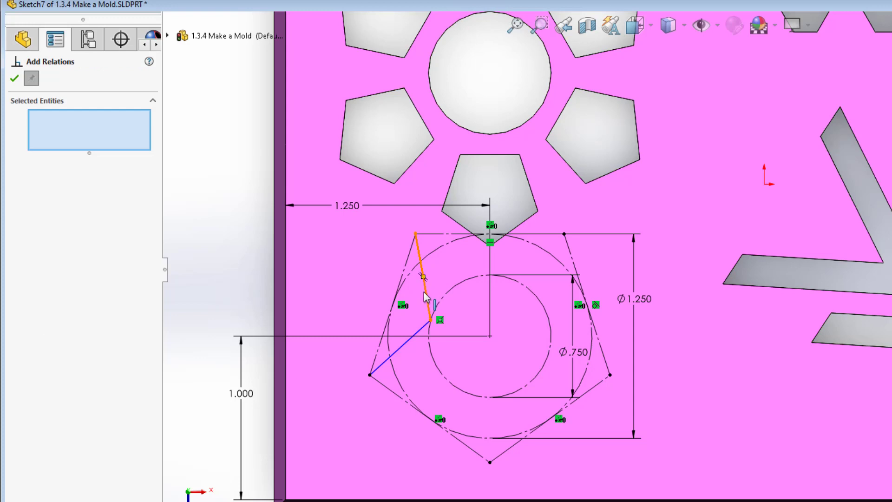
- Add an Equal relation between Line8 and Line9 to fully define the sketch
{"action": "left_click", "coordinate": [424, 278]}
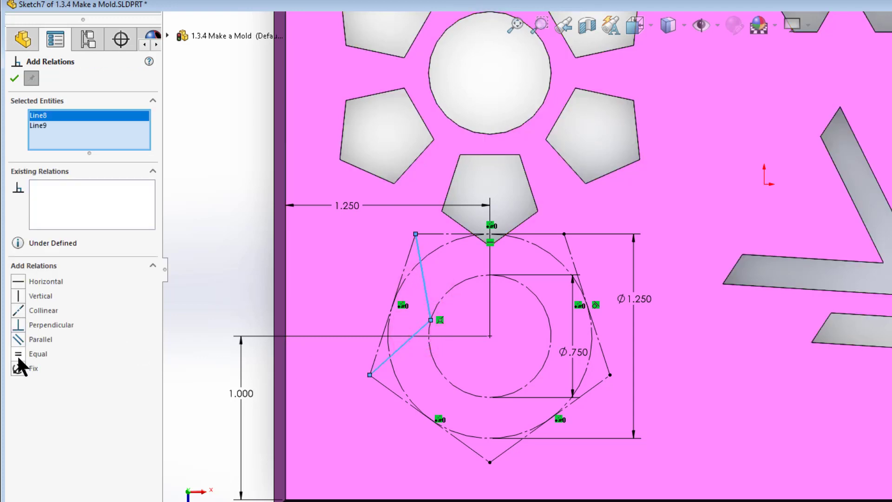
{"action": "left_click", "coordinate": [37, 354]}
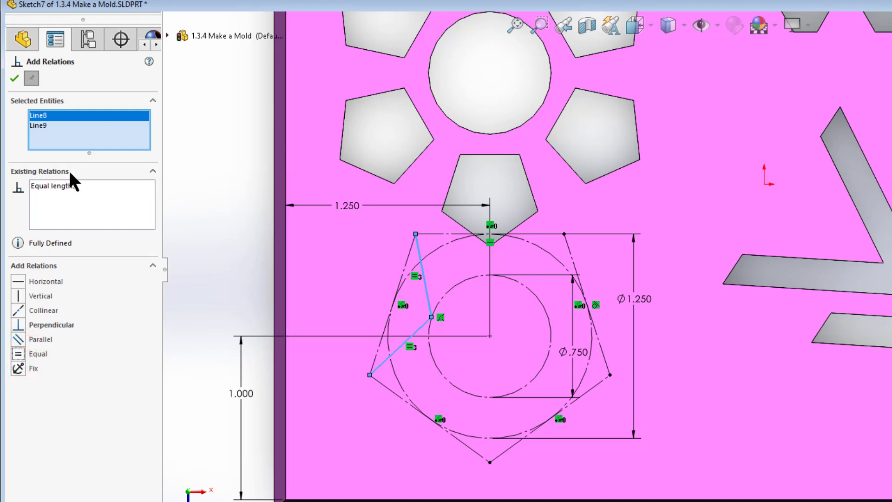
{"action": "left_click", "coordinate": [12, 78]}
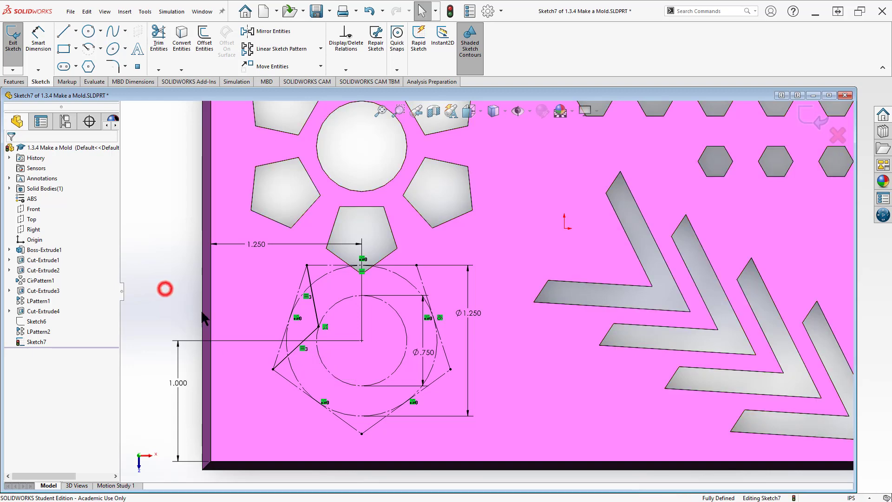
{"action": "mouse_move", "coordinate": [253, 293]}
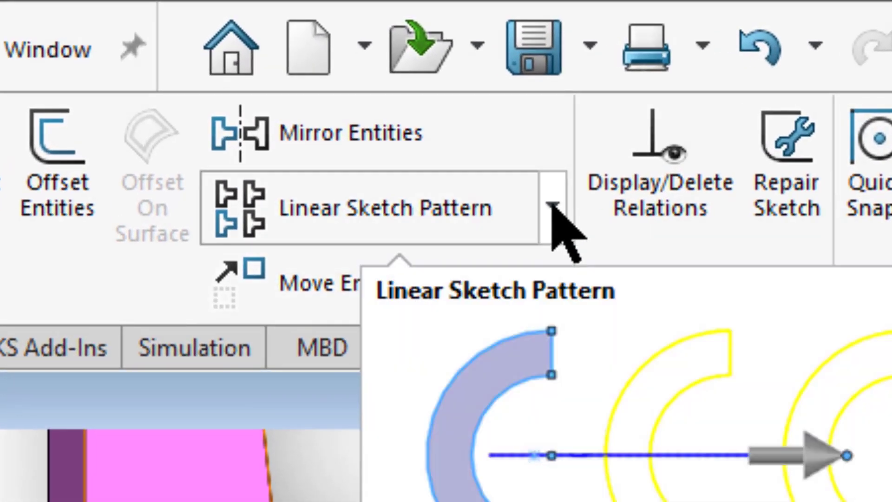
- Circular-pattern Line8 and Line9 five times over 360° around the circle centre
{"action": "left_click", "coordinate": [555, 206]}
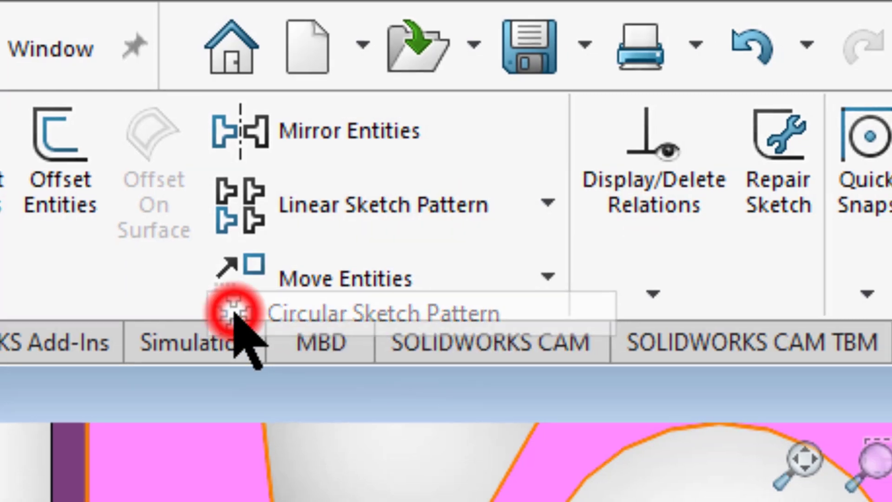
{"action": "left_click", "coordinate": [236, 311]}
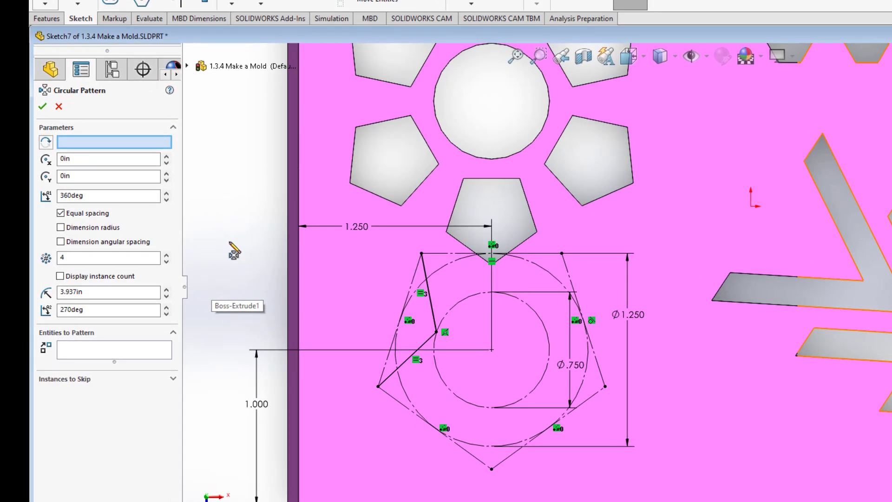
{"action": "mouse_move", "coordinate": [240, 278]}
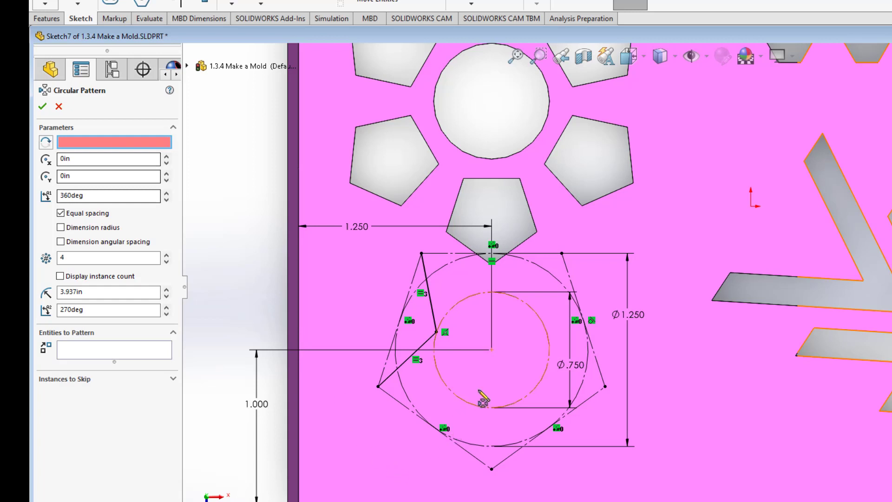
{"action": "mouse_move", "coordinate": [492, 353]}
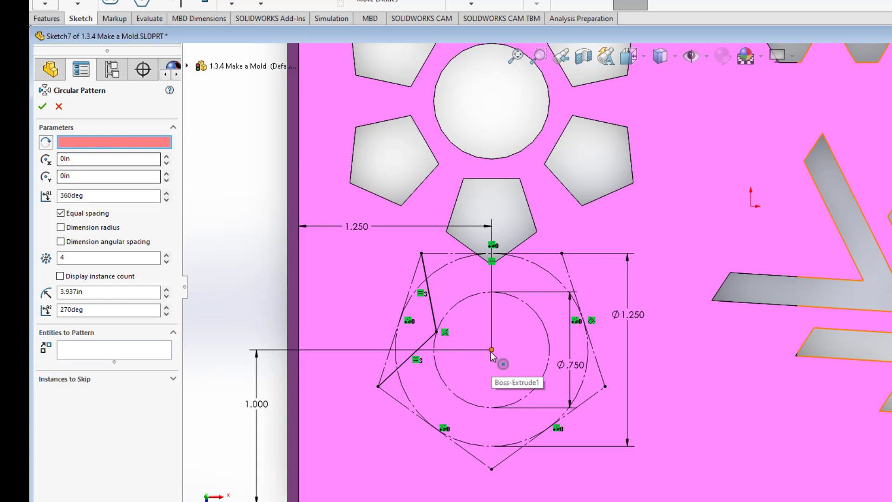
{"action": "left_click", "coordinate": [492, 350]}
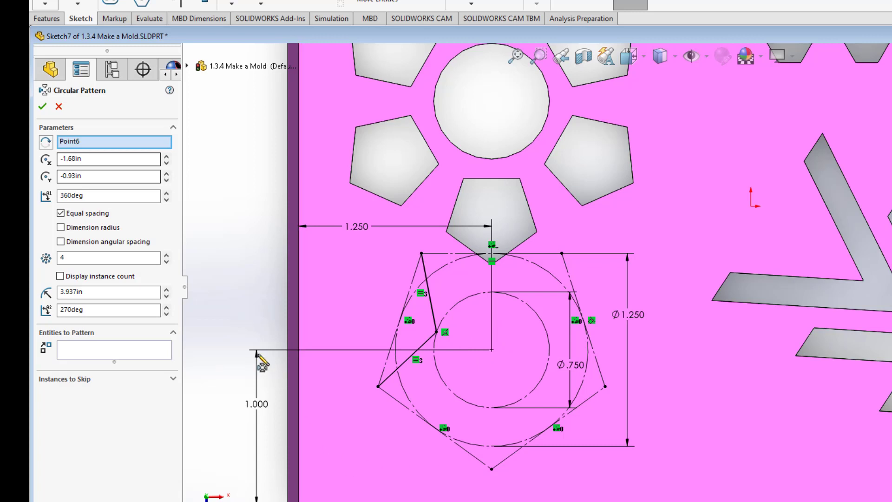
{"action": "left_click", "coordinate": [108, 258]}
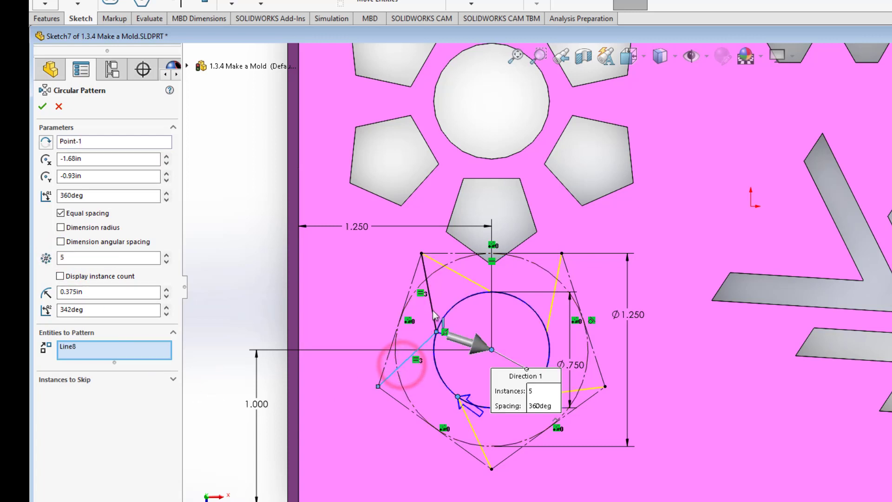
{"action": "left_click", "coordinate": [392, 361]}
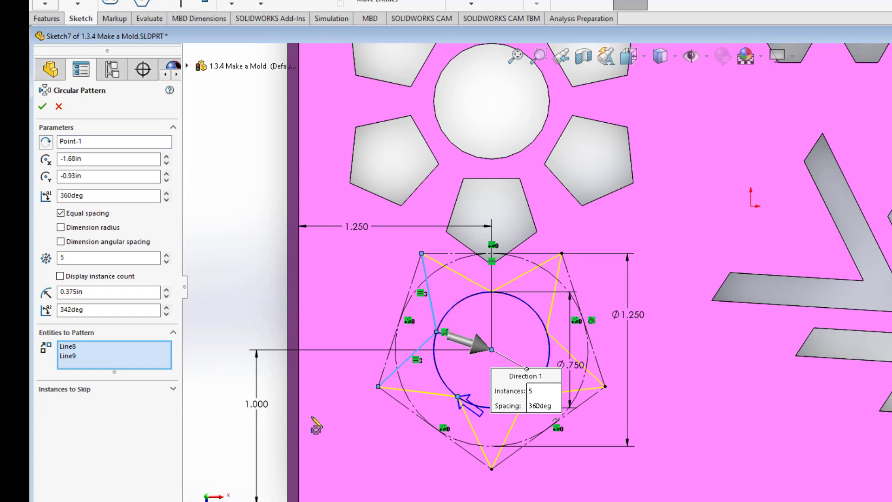
{"action": "mouse_move", "coordinate": [163, 415]}
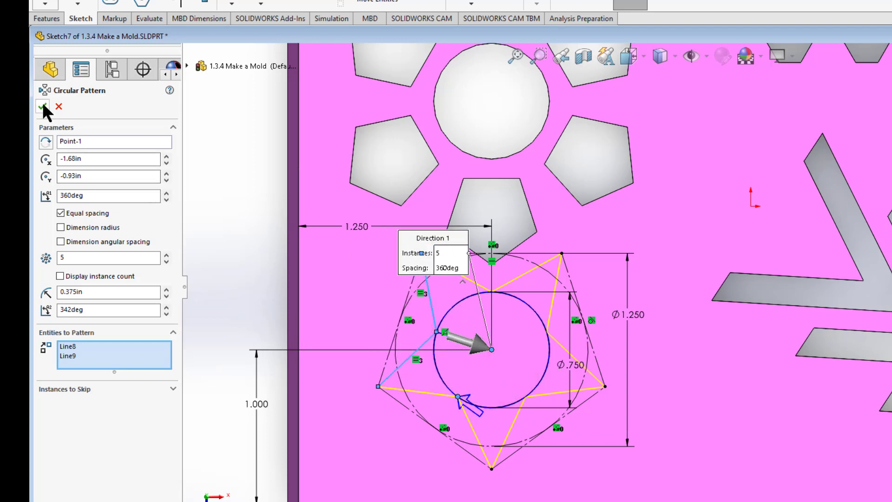
{"action": "left_click", "coordinate": [41, 107]}
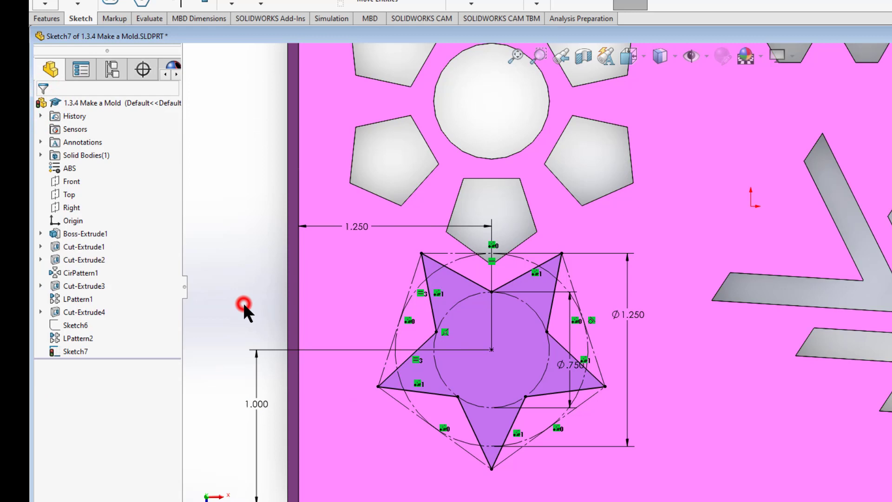
{"action": "mouse_move", "coordinate": [354, 412]}
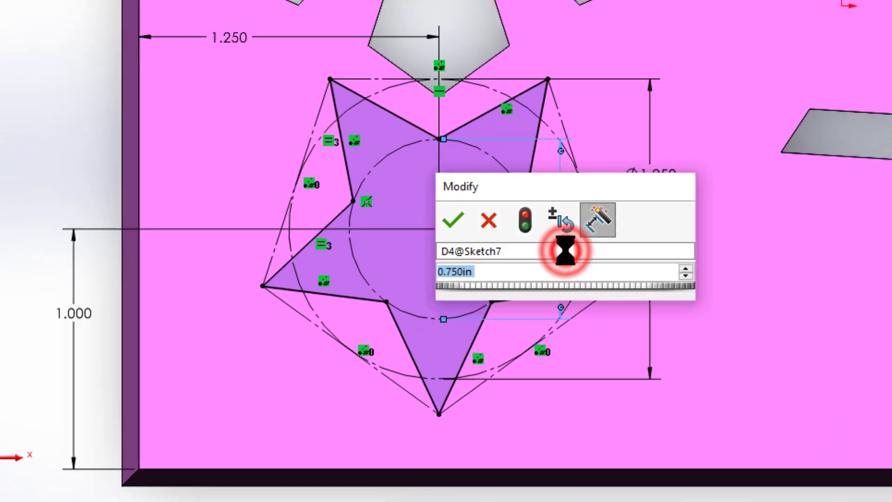
- Reduce the inner circle's diameter dimension from 0.750 to 0.6
{"action": "type", "text": ".6"}
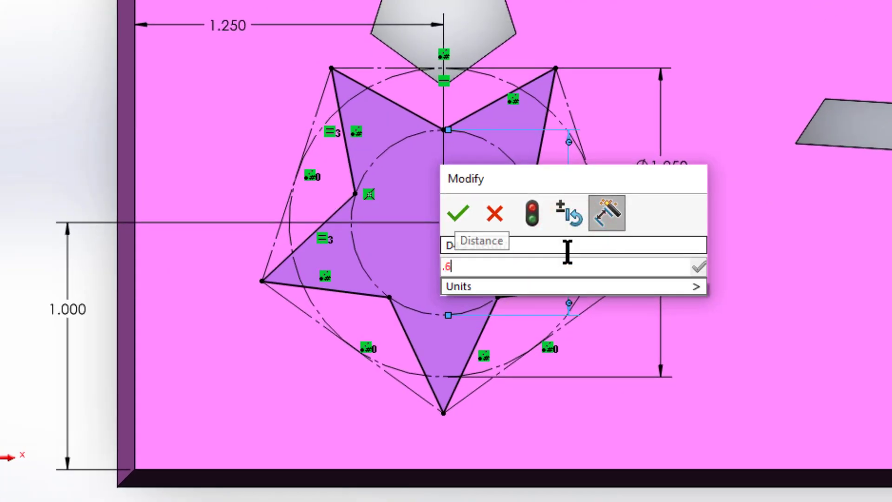
{"action": "left_click", "coordinate": [459, 213]}
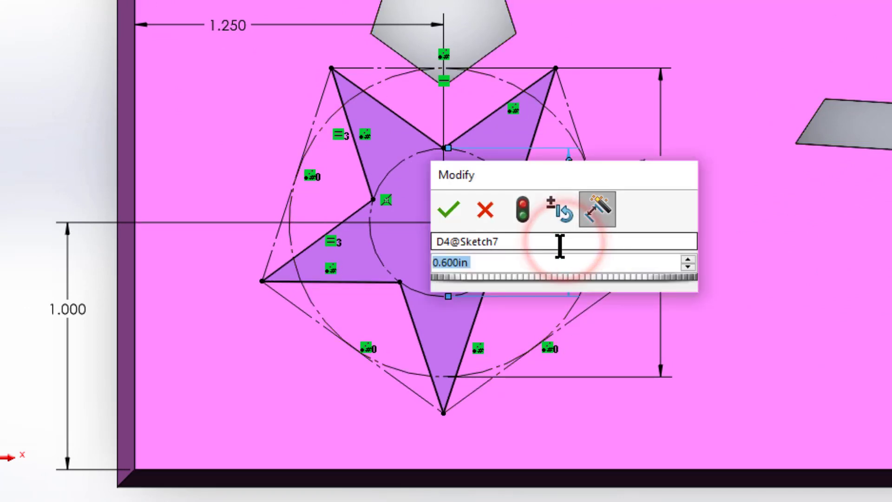
{"action": "left_click", "coordinate": [449, 208]}
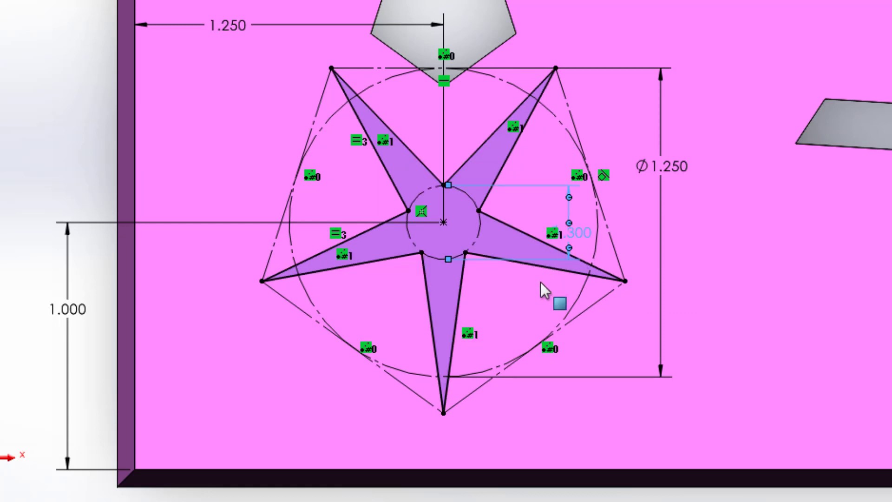
{"action": "left_click", "coordinate": [572, 235]}
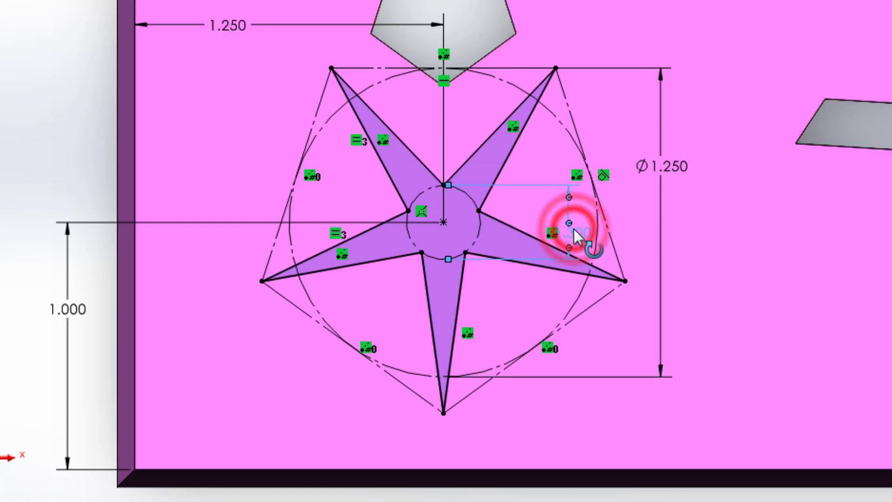
{"action": "double_click", "coordinate": [569, 236]}
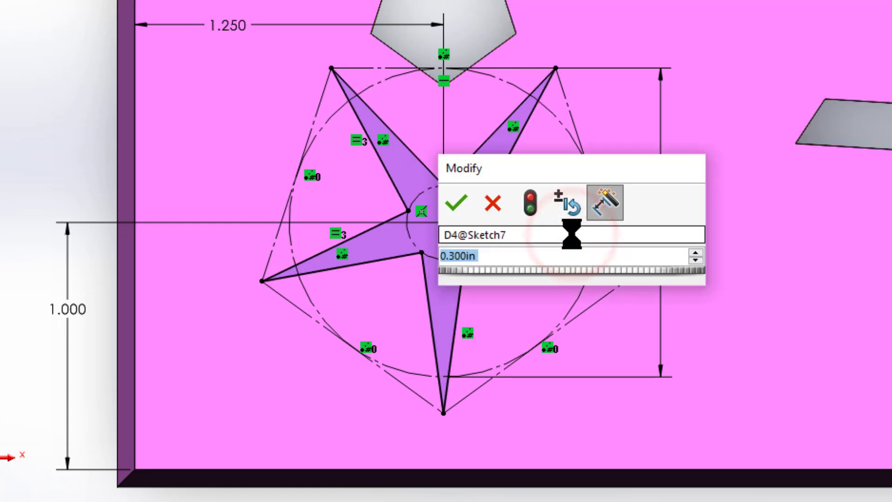
{"action": "left_click", "coordinate": [458, 201]}
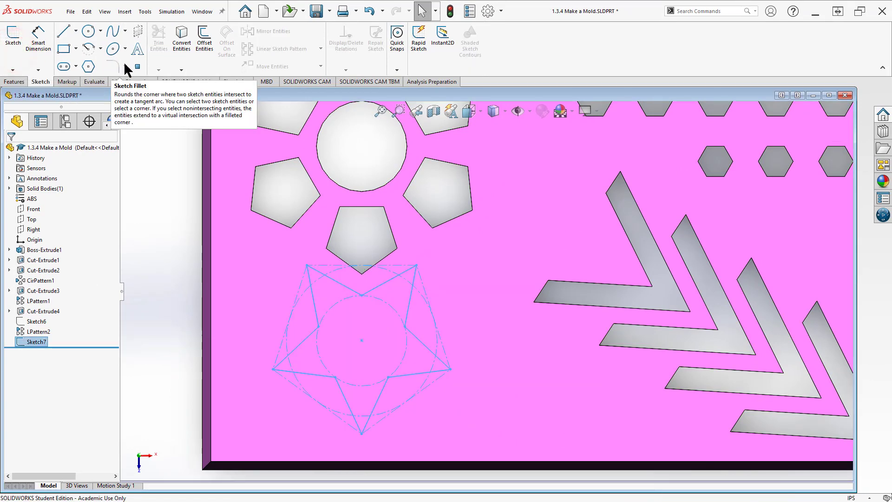
- Extrude-cut the star sketch Through All the mold plate
{"action": "left_click", "coordinate": [14, 81]}
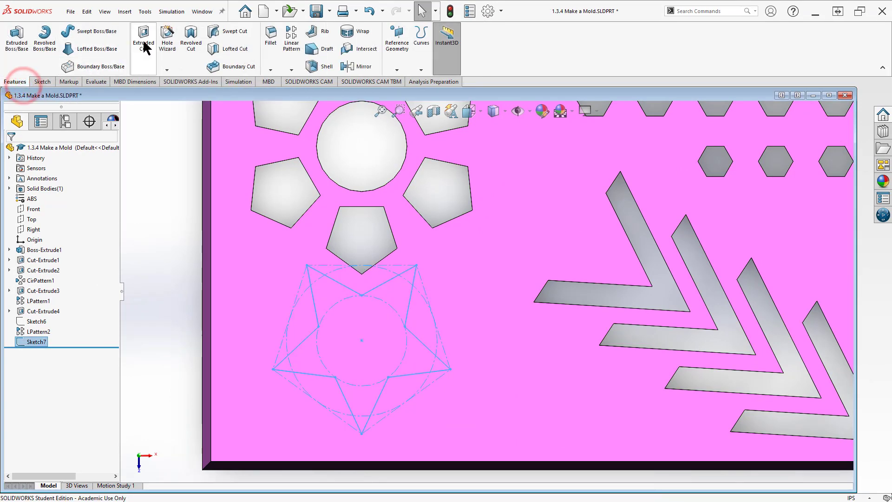
{"action": "left_click", "coordinate": [142, 38]}
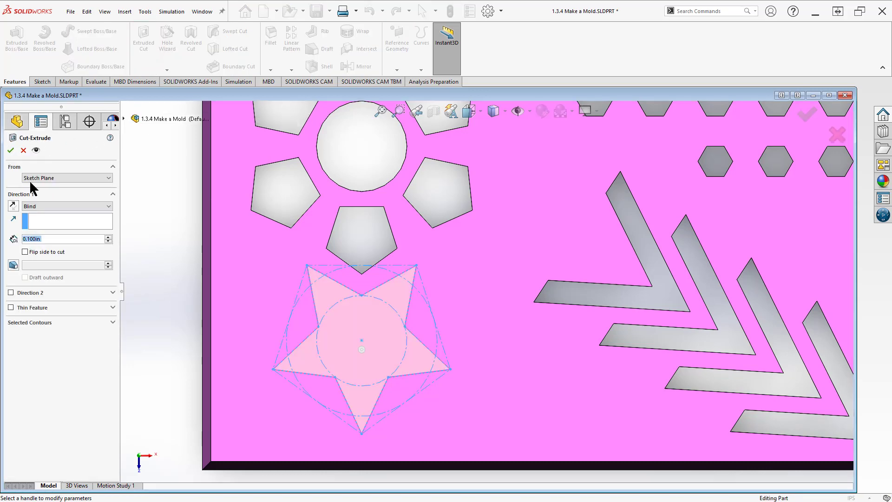
{"action": "left_click", "coordinate": [63, 206]}
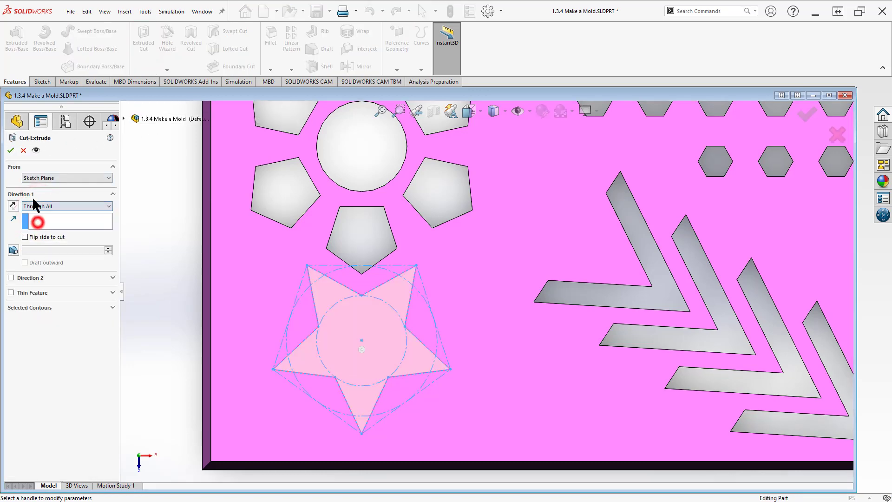
{"action": "left_click", "coordinate": [10, 150]}
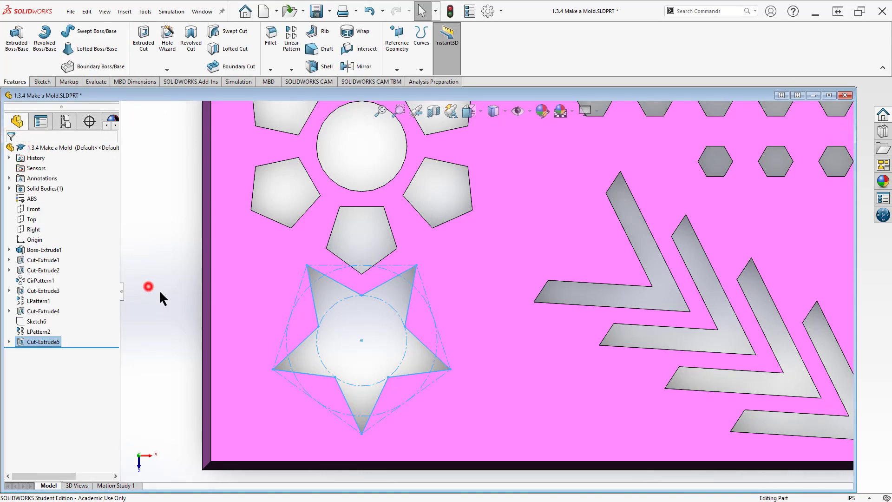